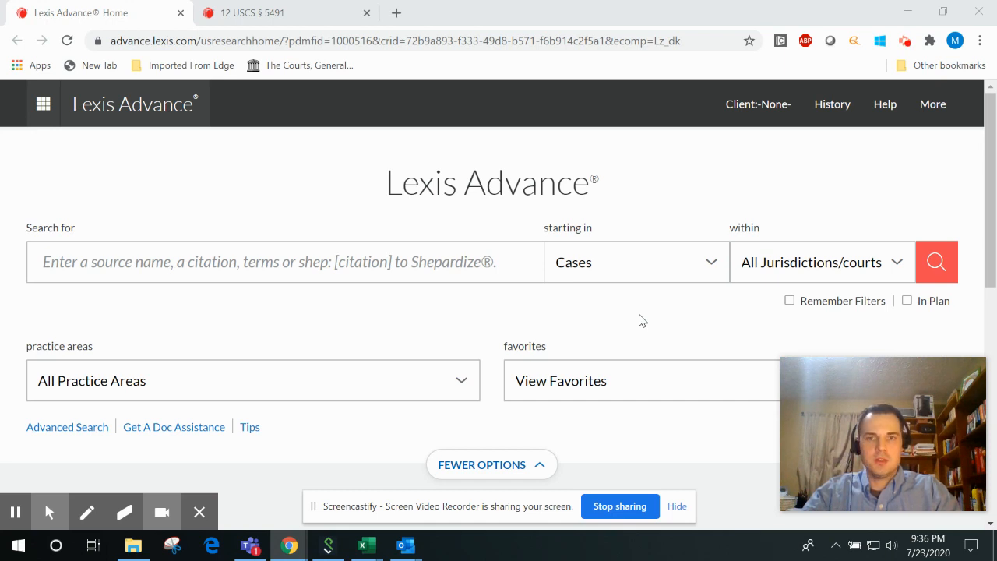
mouse_move(642, 317)
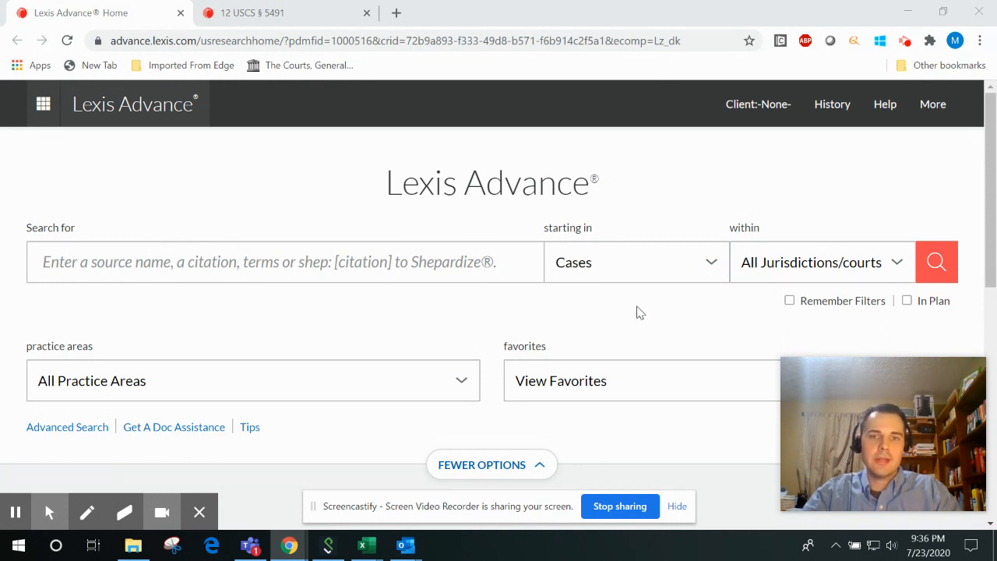
mouse_move(660, 331)
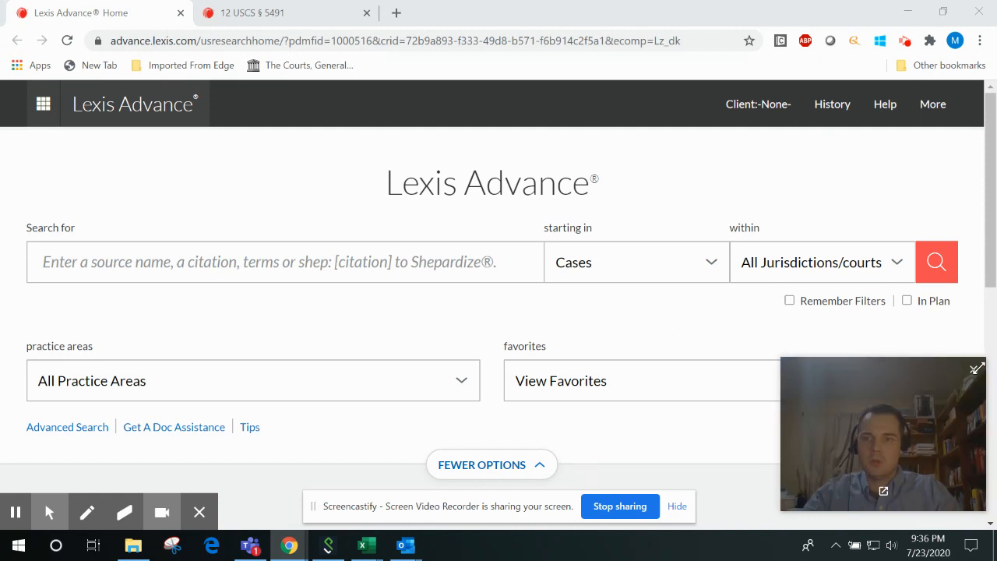
Search cases for 'miranda v. ariz', returning 10,000+ results led by Miranda v. Ariz., 384 U.S. 436
click(273, 262)
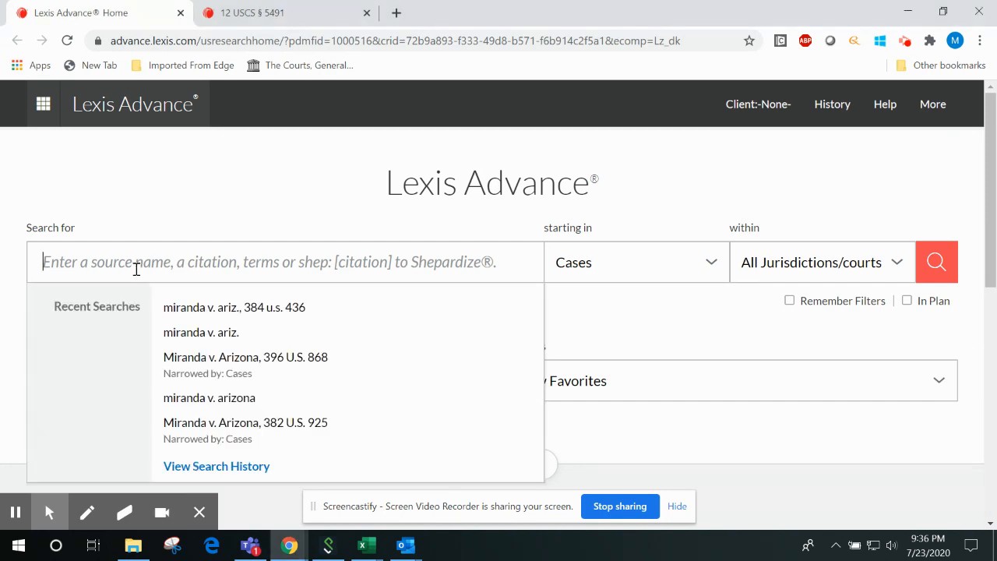
text(miranda v. ariz)
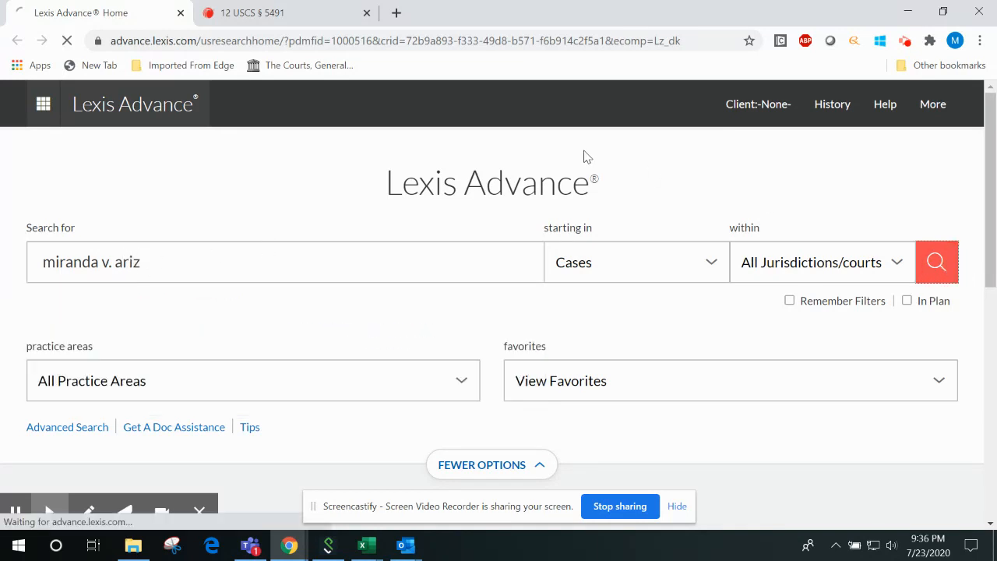
click(936, 261)
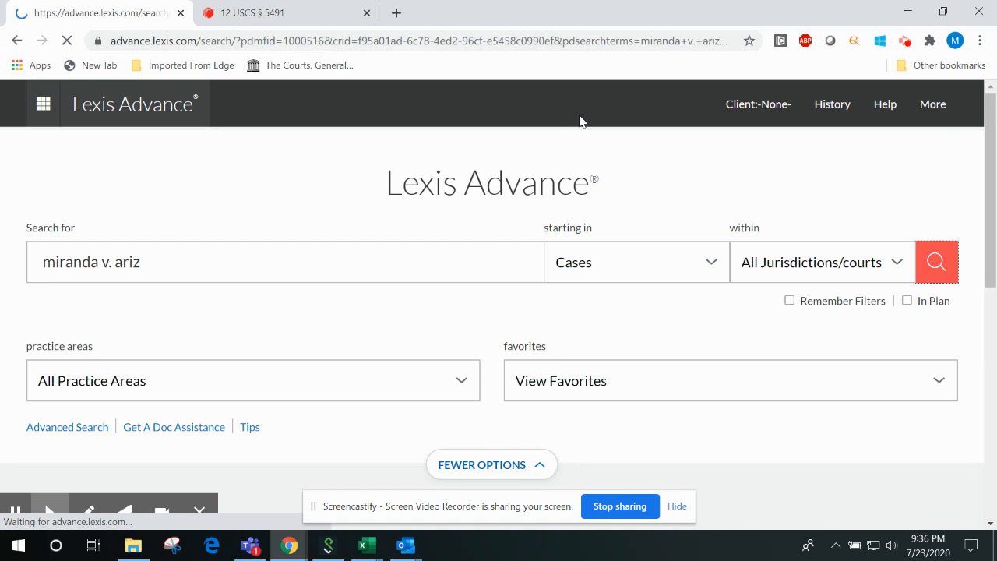
click(936, 261)
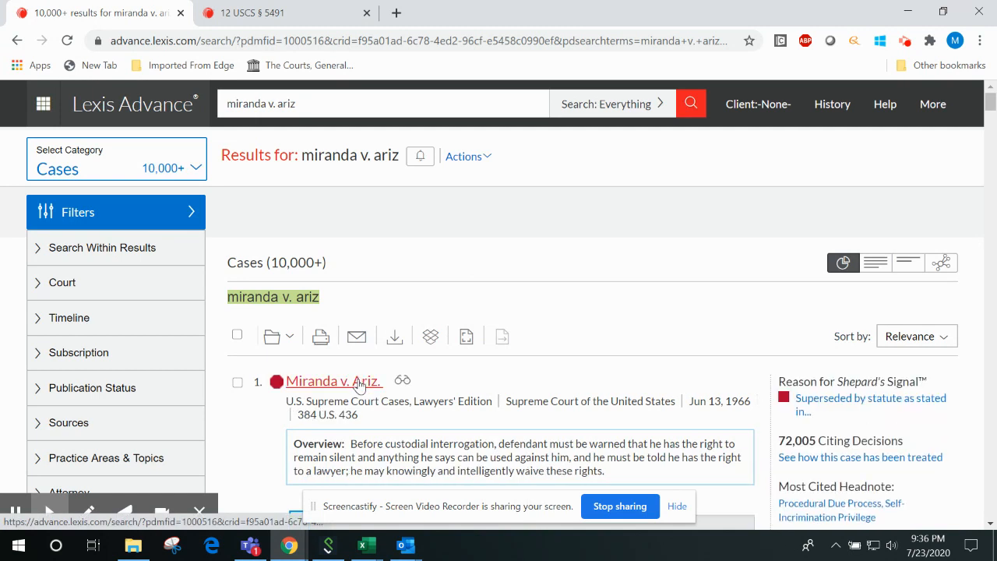
Bring up the full Miranda v. Ariz., 384 U.S. 436 document with its reporter citations and prior history
click(333, 380)
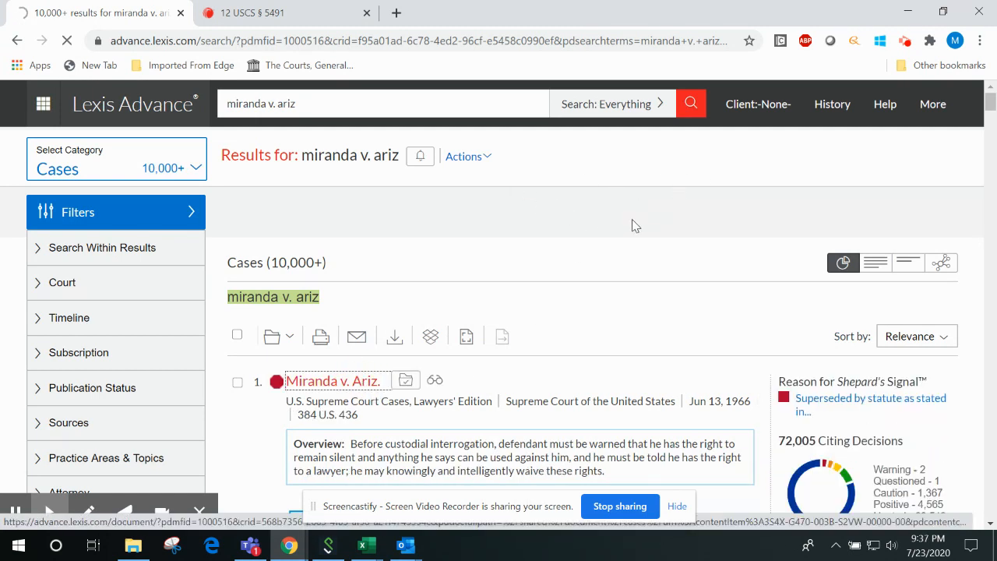
mouse_move(589, 233)
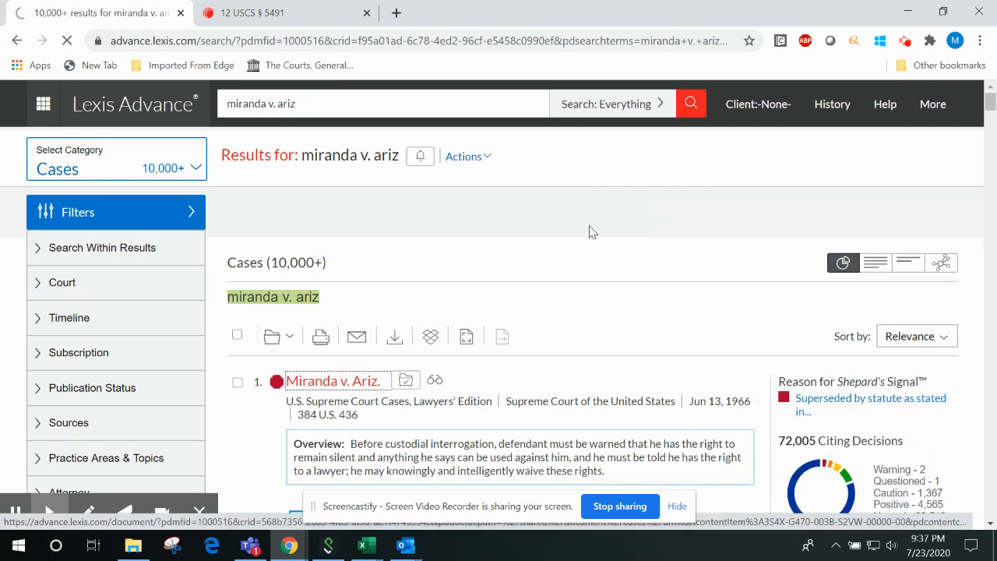
click(333, 380)
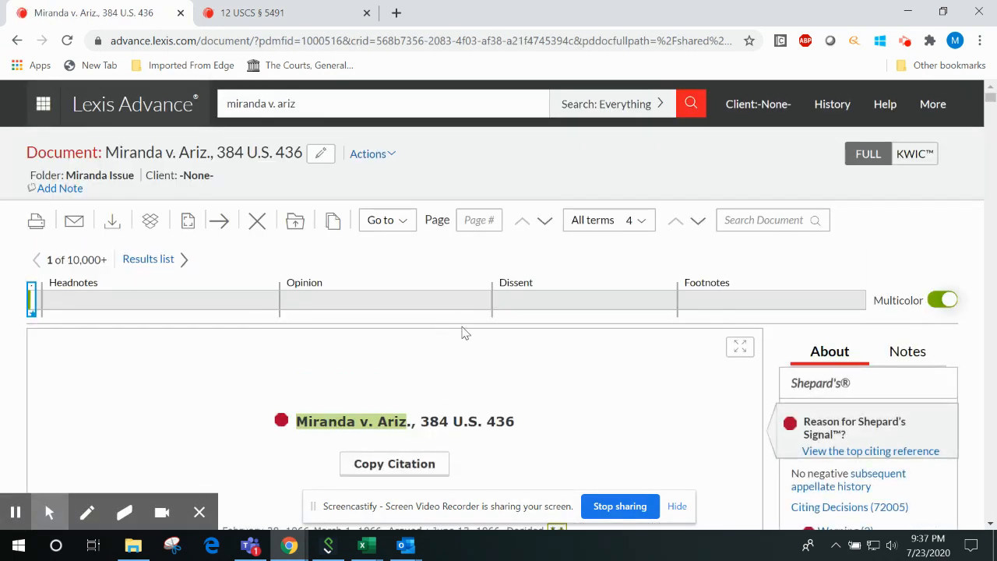
mouse_move(817, 464)
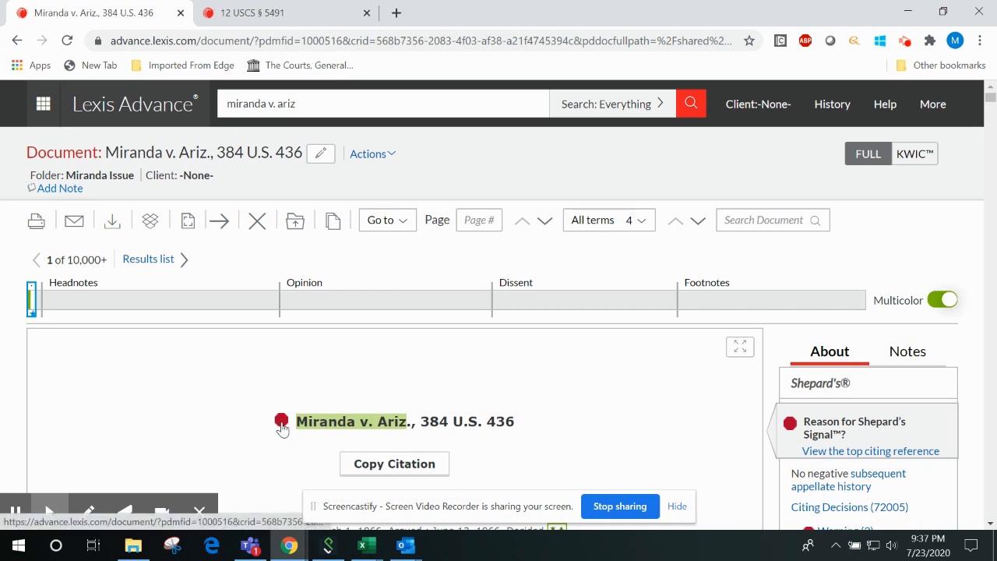
mouse_move(330, 420)
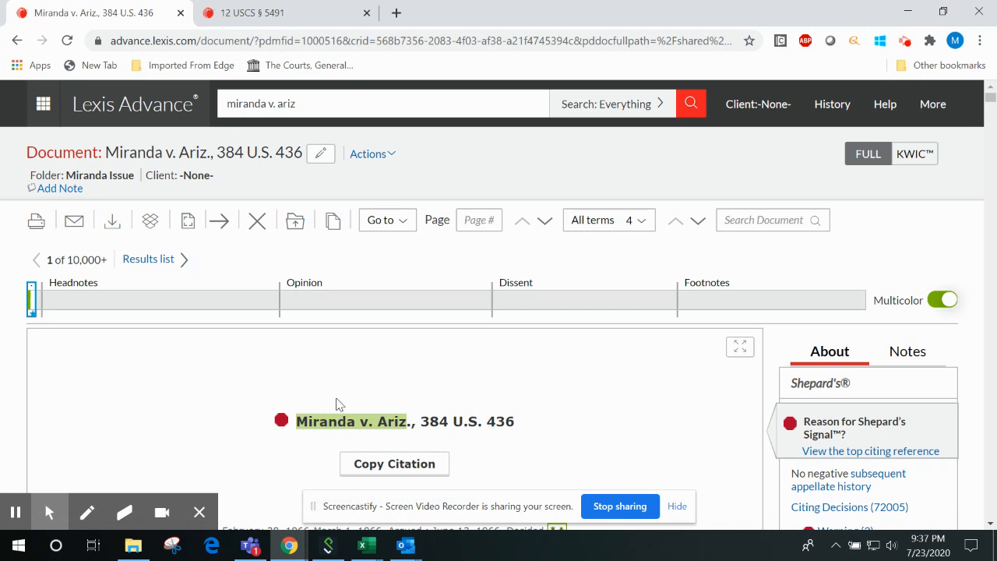
mouse_move(341, 402)
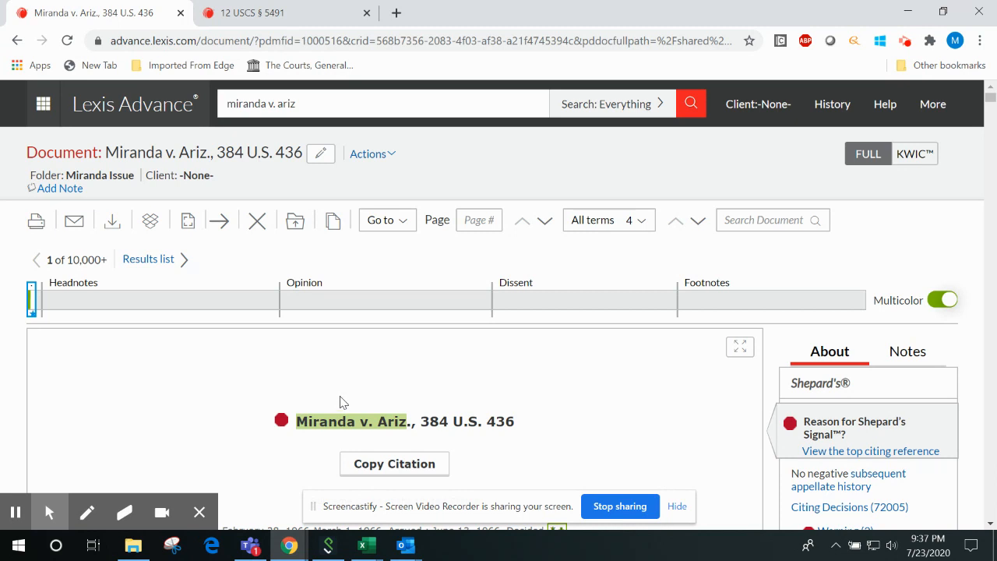
mouse_move(593, 376)
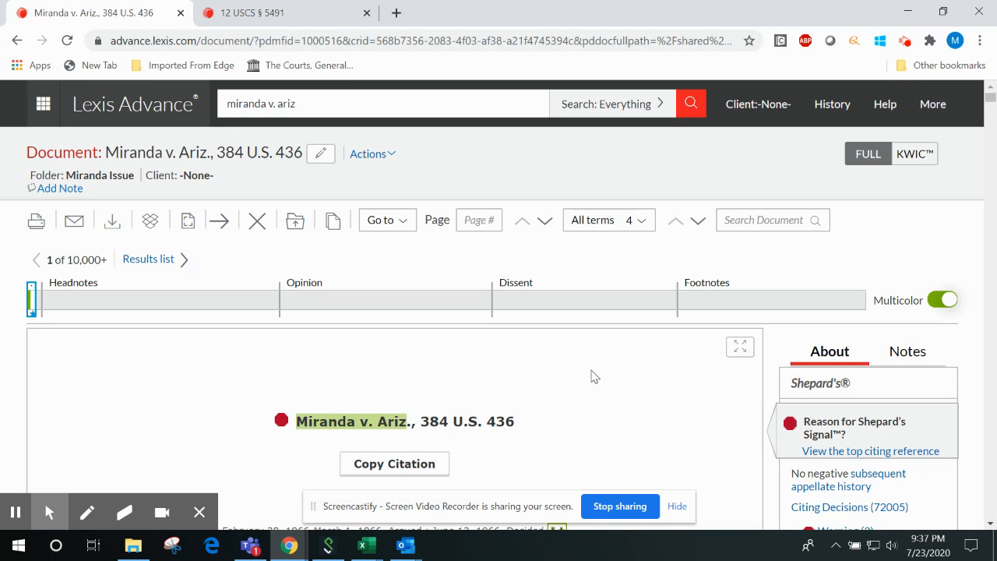
scroll(down, 3)
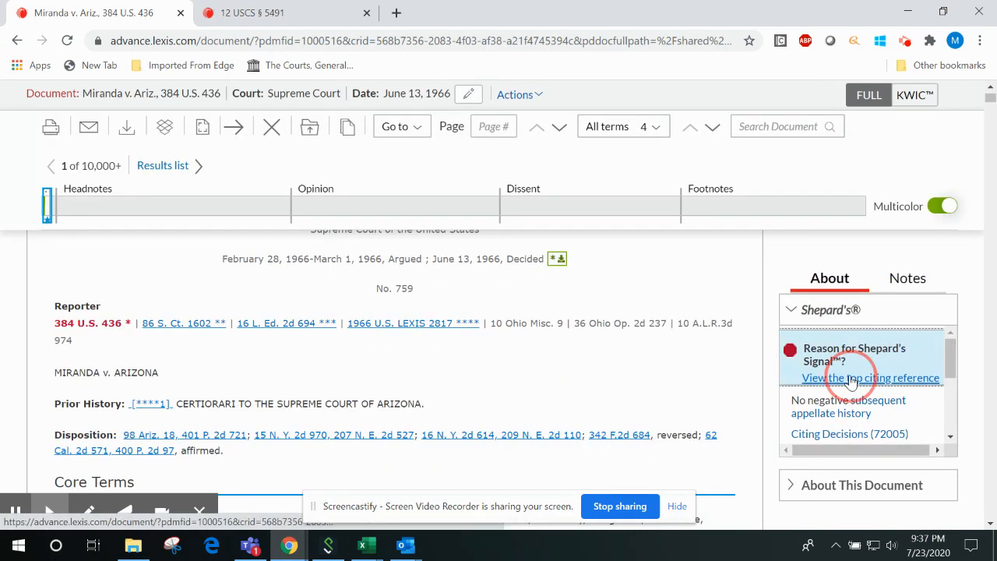
View the top citing reference behind the warning signal, United States v. Dickerson superseded by statute
click(891, 378)
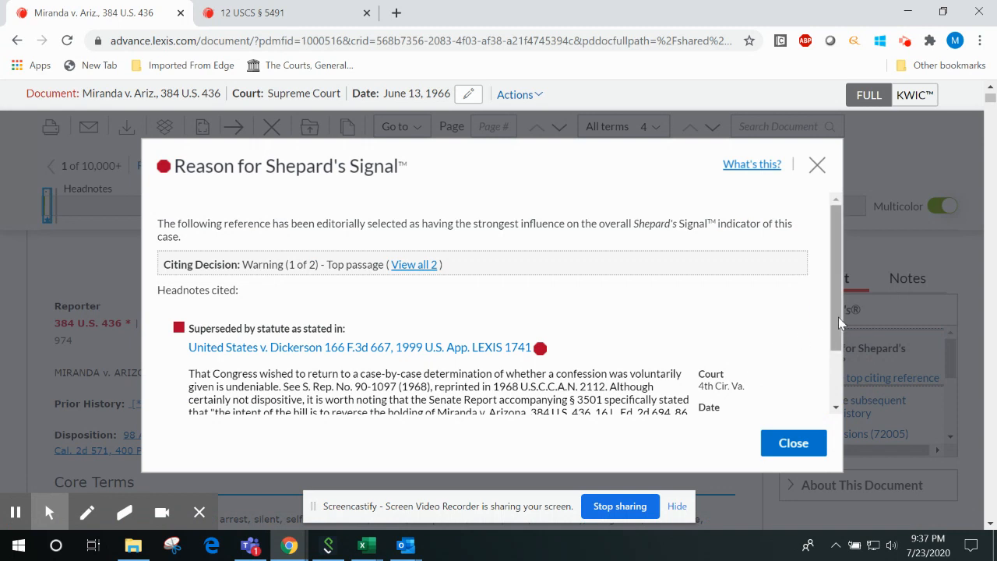
scroll(down, 3)
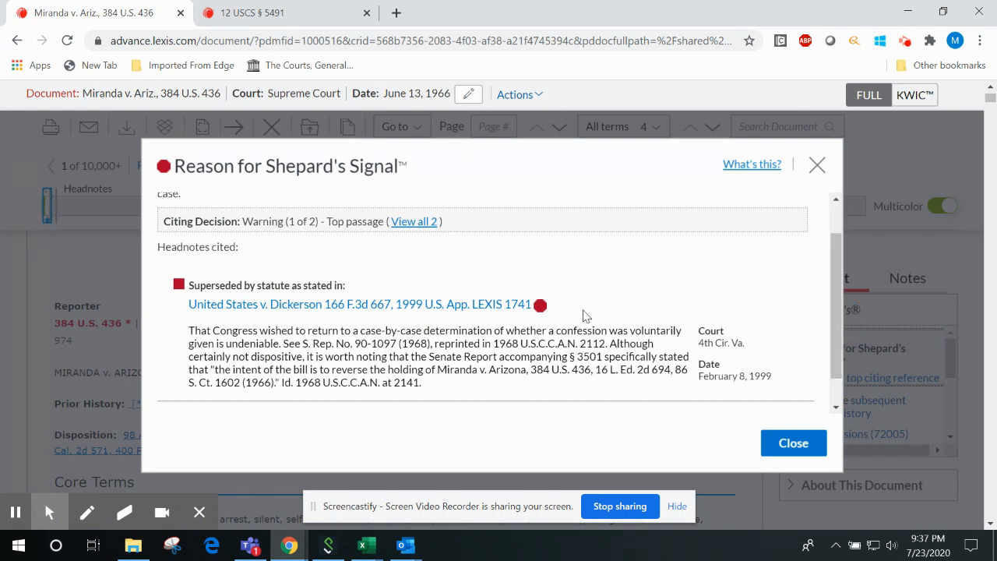
mouse_move(553, 303)
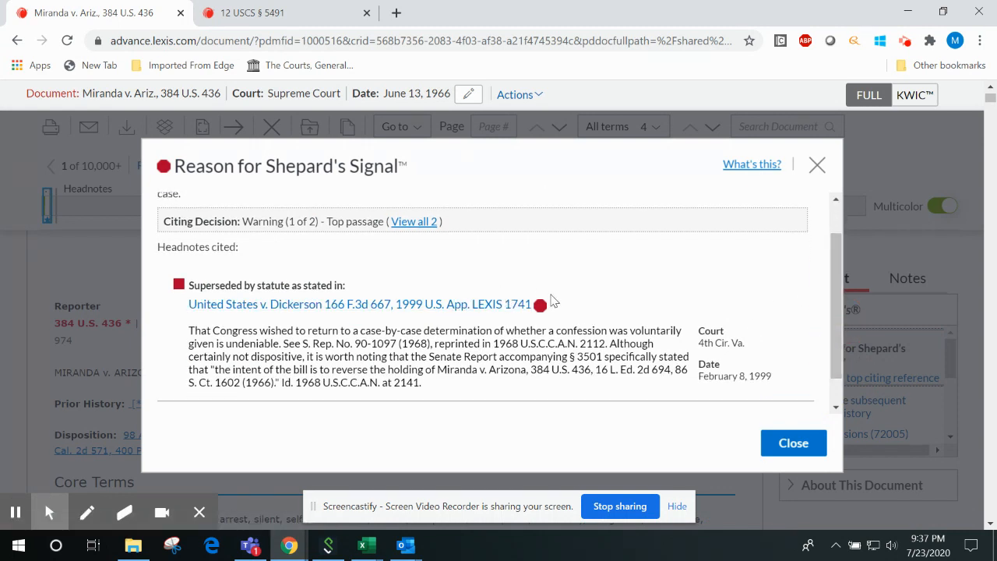
mouse_move(548, 299)
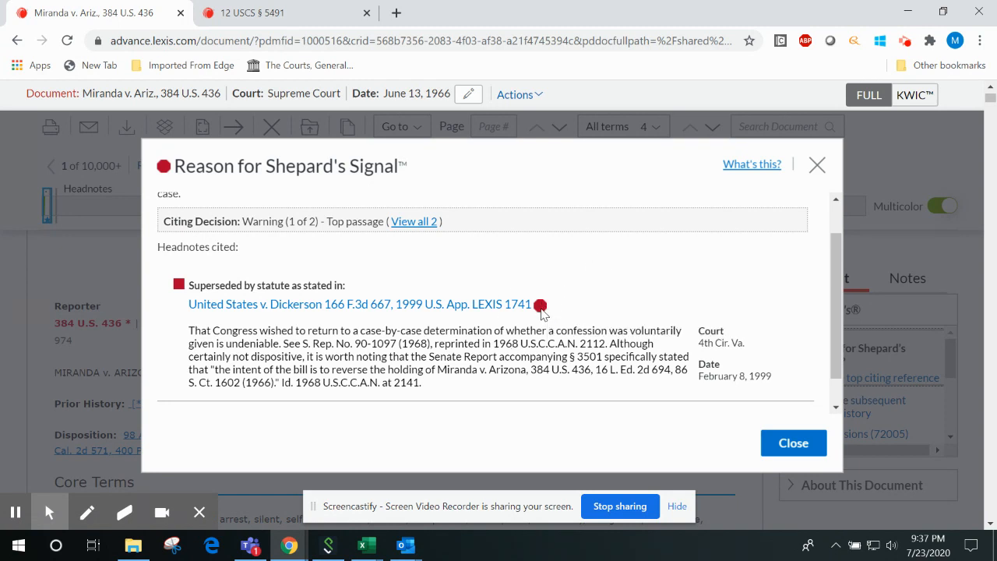
mouse_move(567, 311)
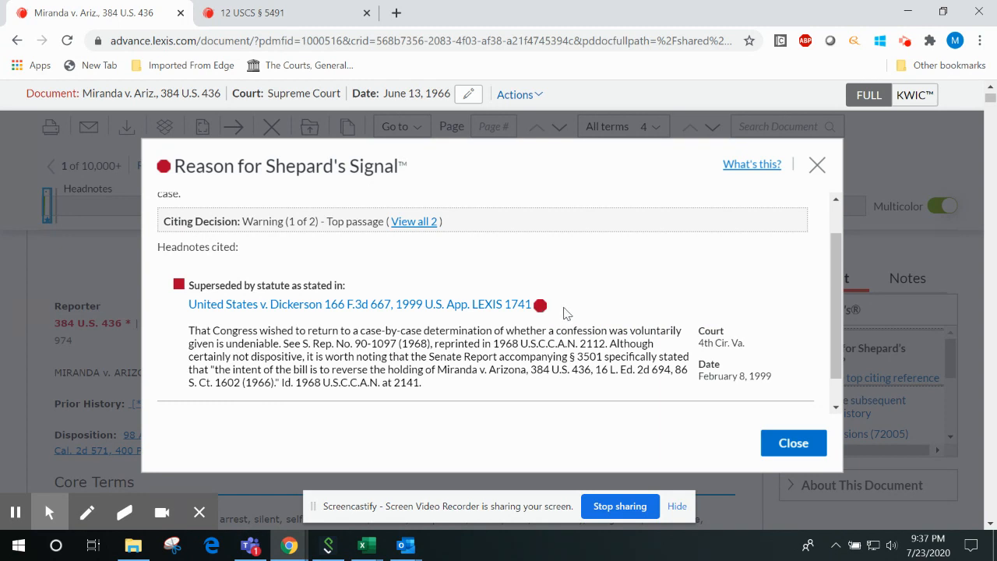
mouse_move(572, 315)
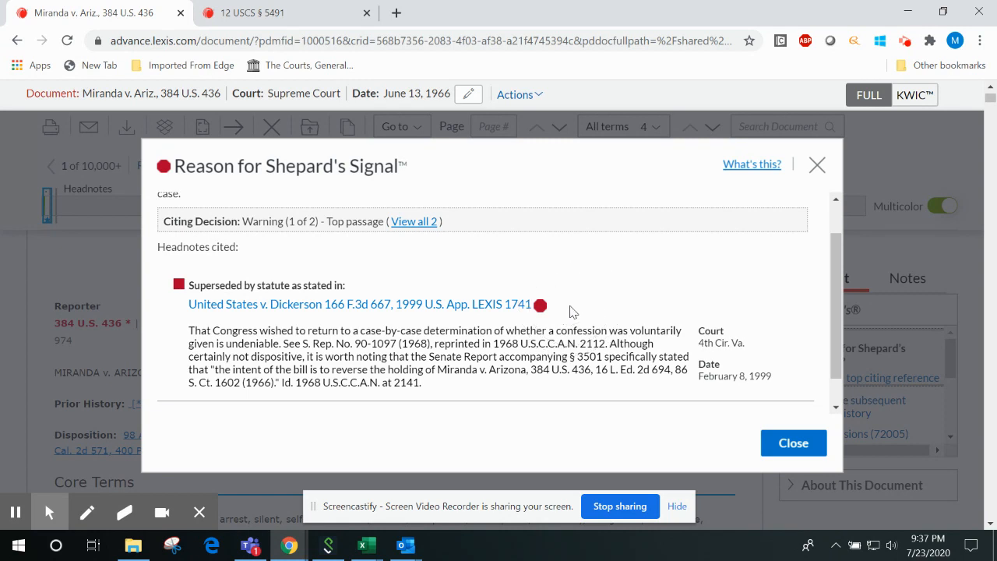
mouse_move(511, 327)
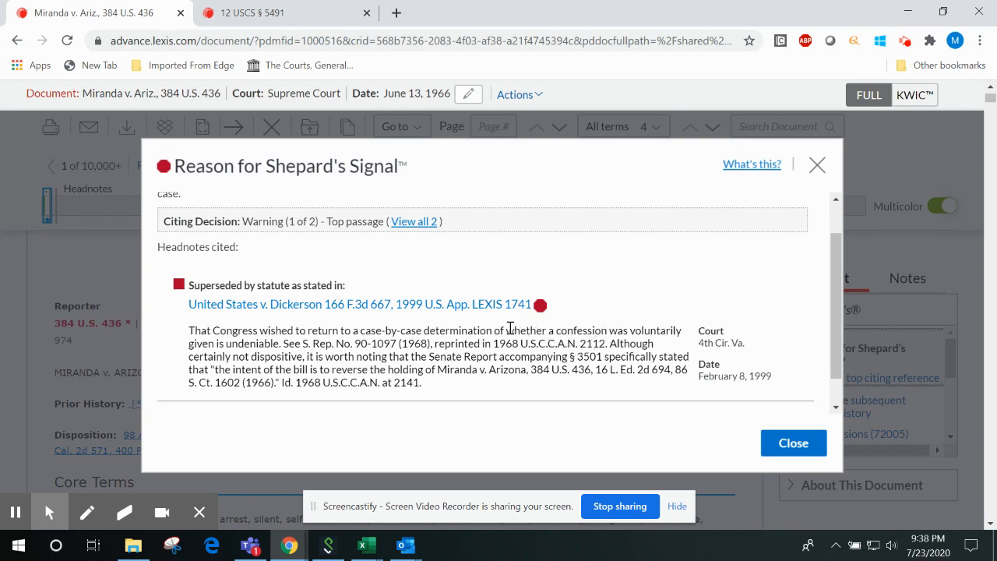
mouse_move(439, 350)
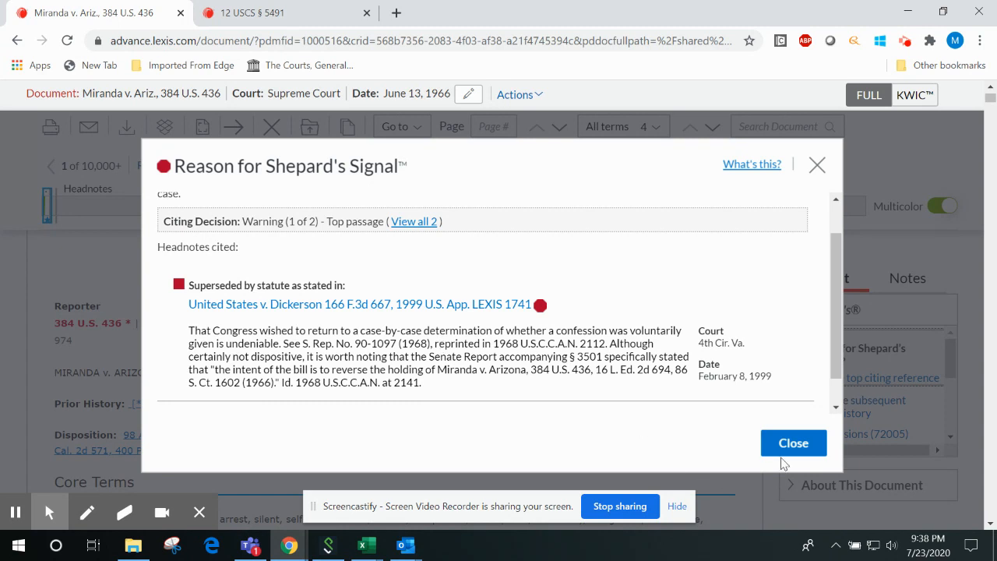
Dismiss the signal explanation and jump to the LexisNexis Headnotes section of Miranda
click(793, 443)
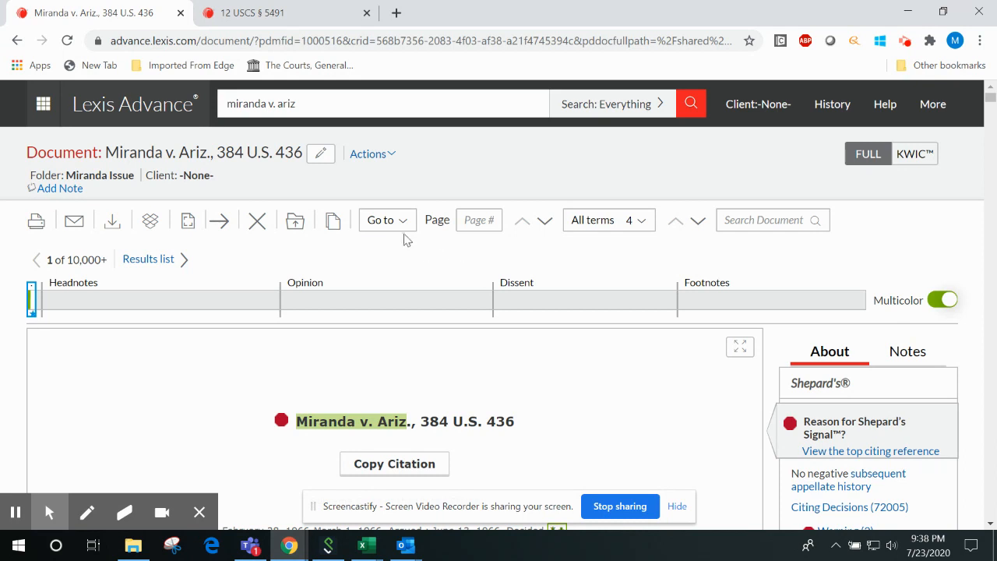
click(381, 220)
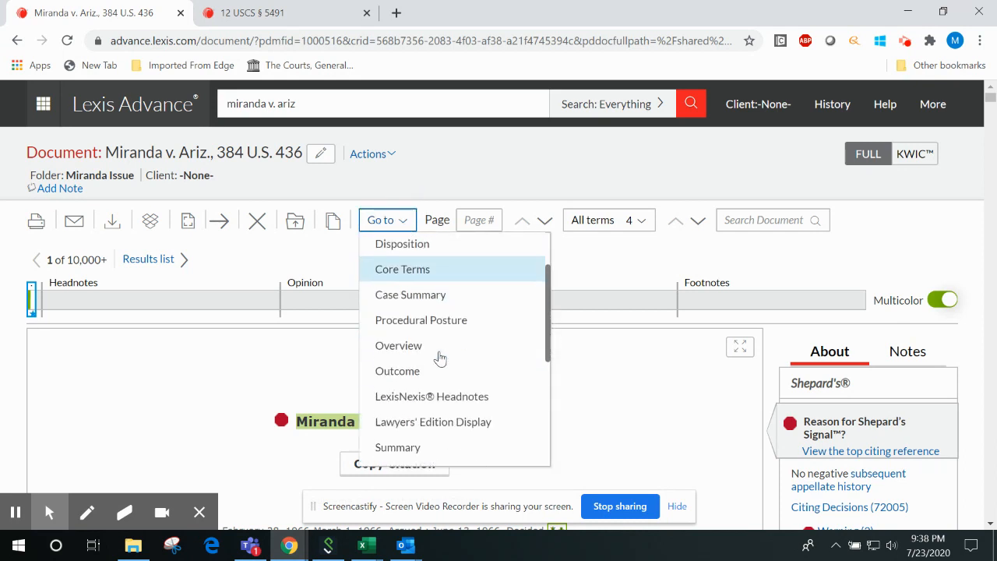
click(430, 396)
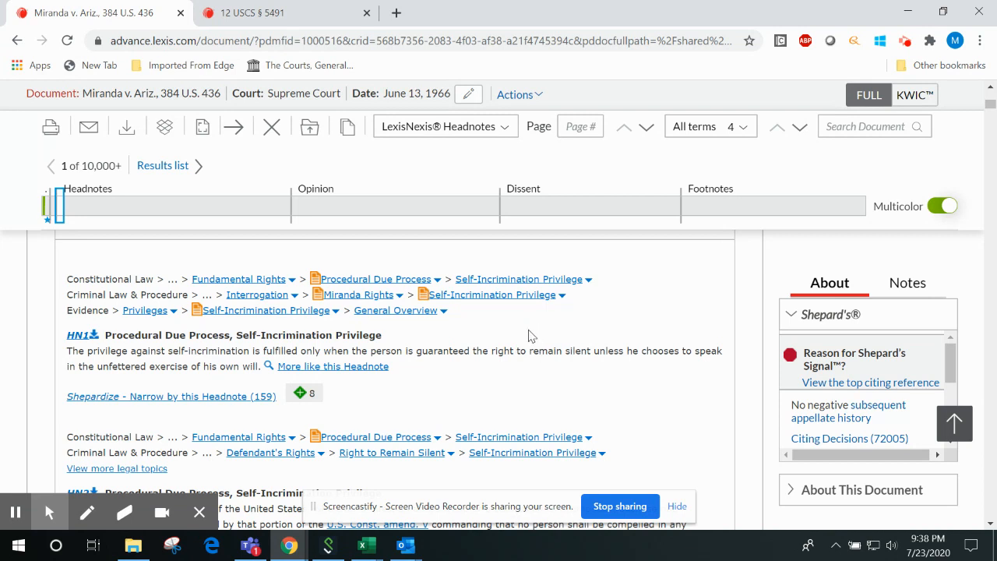
mouse_move(609, 338)
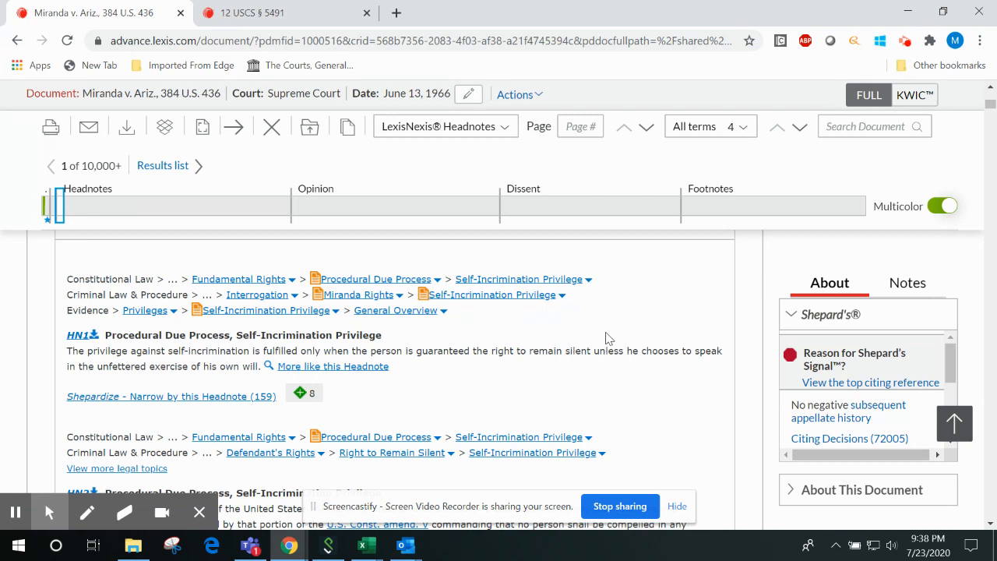
mouse_move(592, 341)
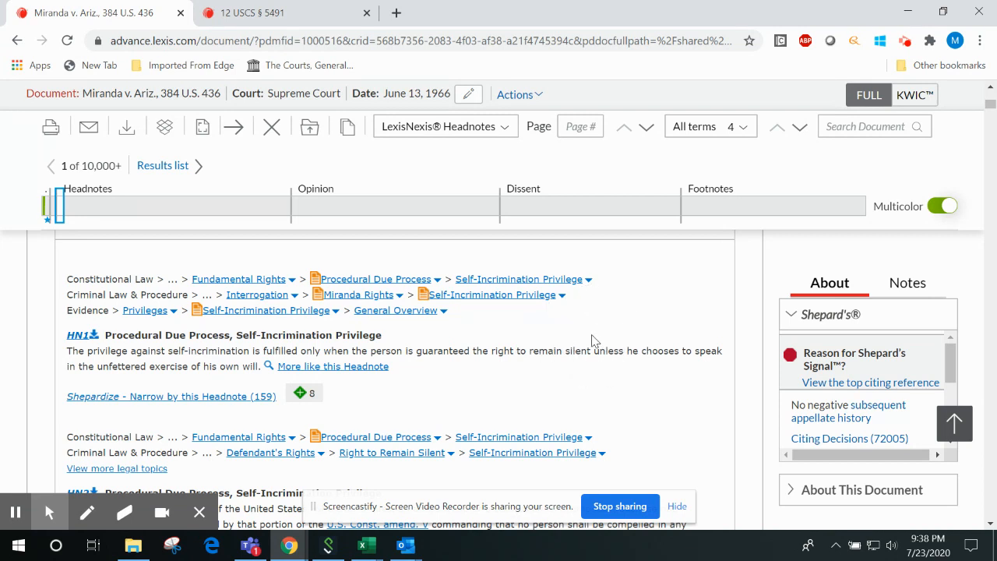
mouse_move(601, 386)
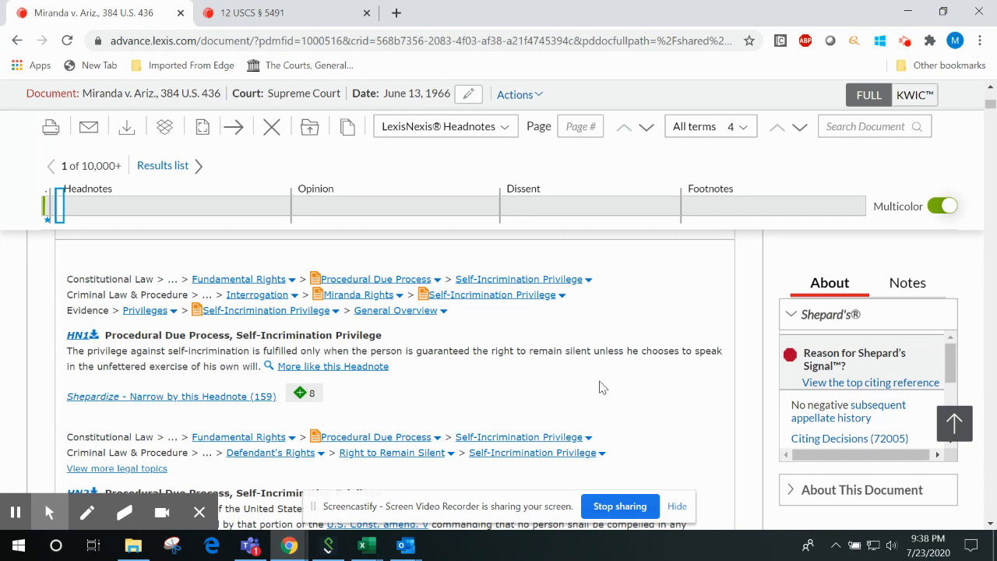
scroll(down, 3)
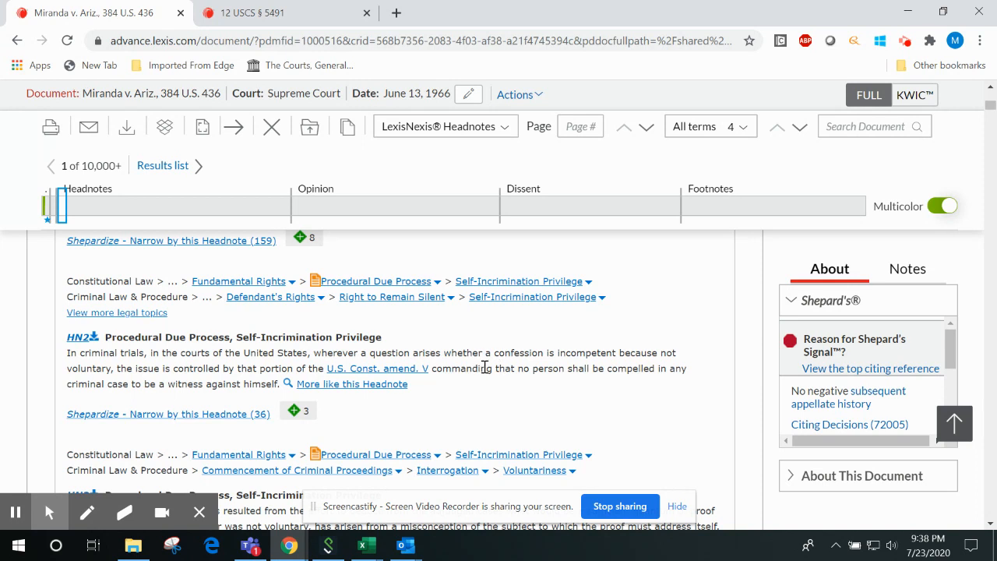
mouse_move(444, 352)
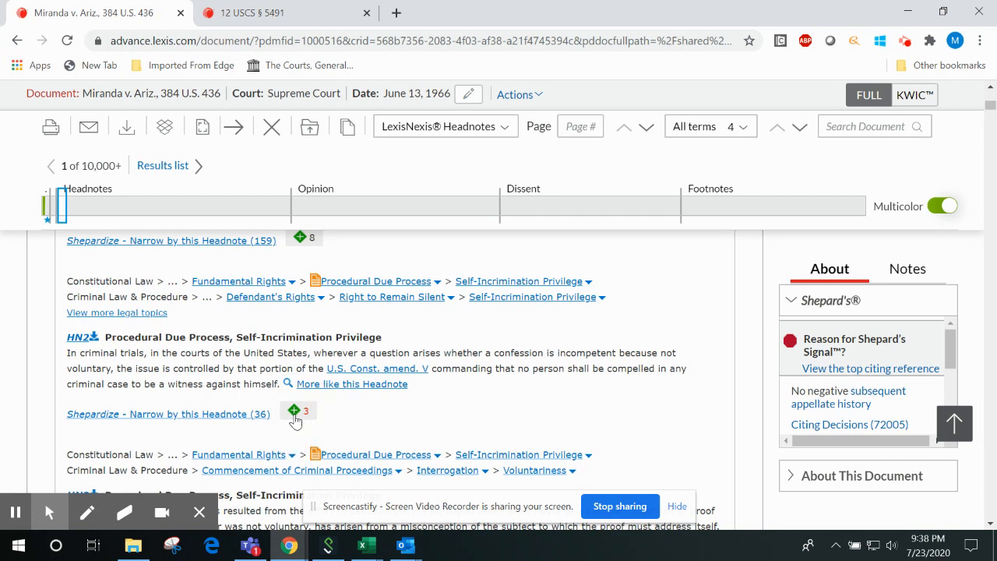
mouse_move(296, 411)
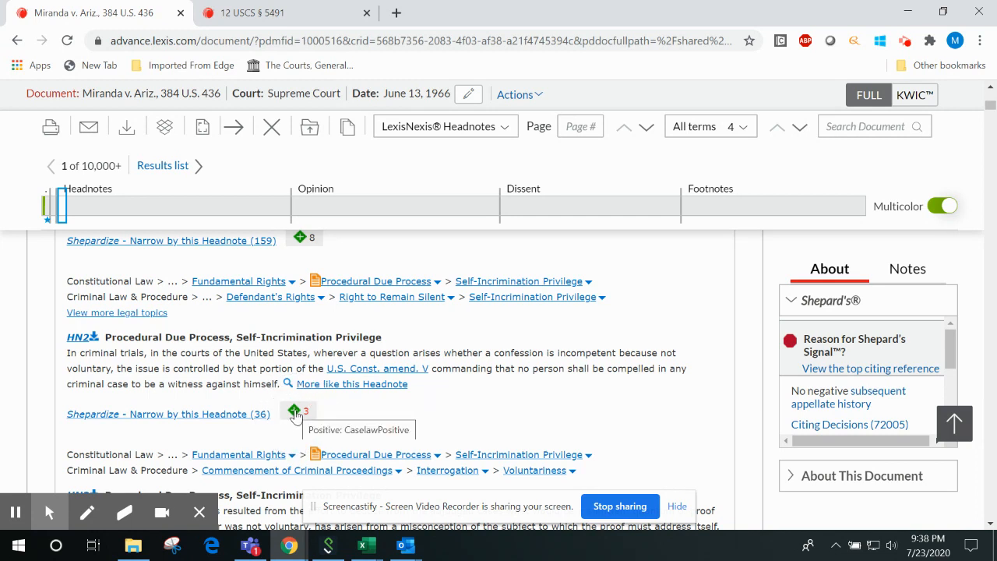
mouse_move(249, 368)
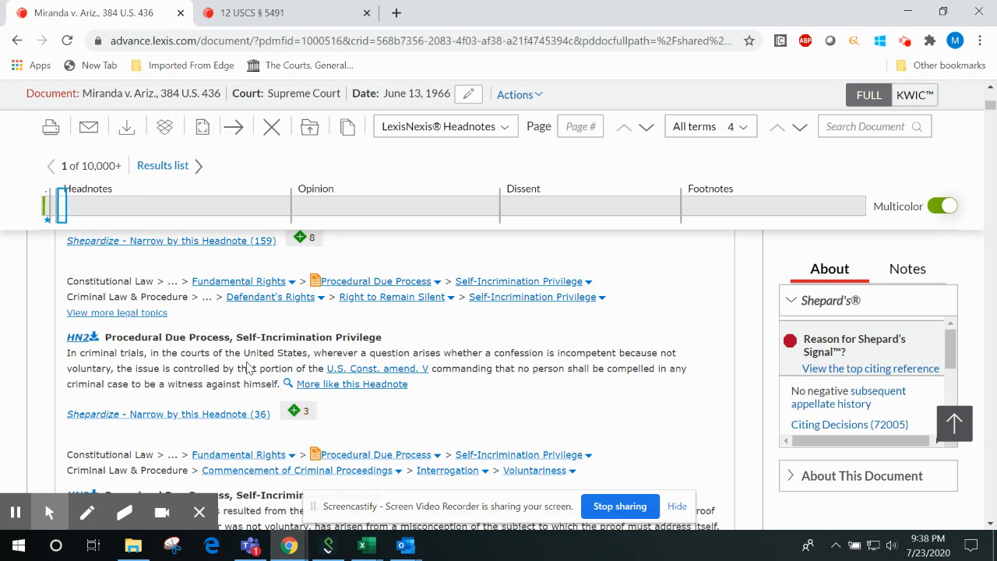
mouse_move(236, 356)
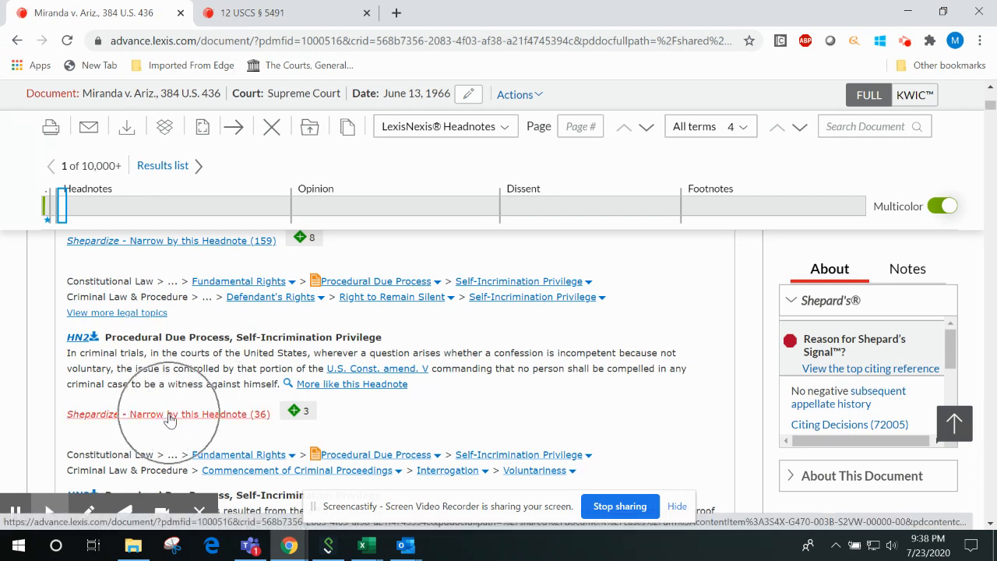
mouse_move(169, 404)
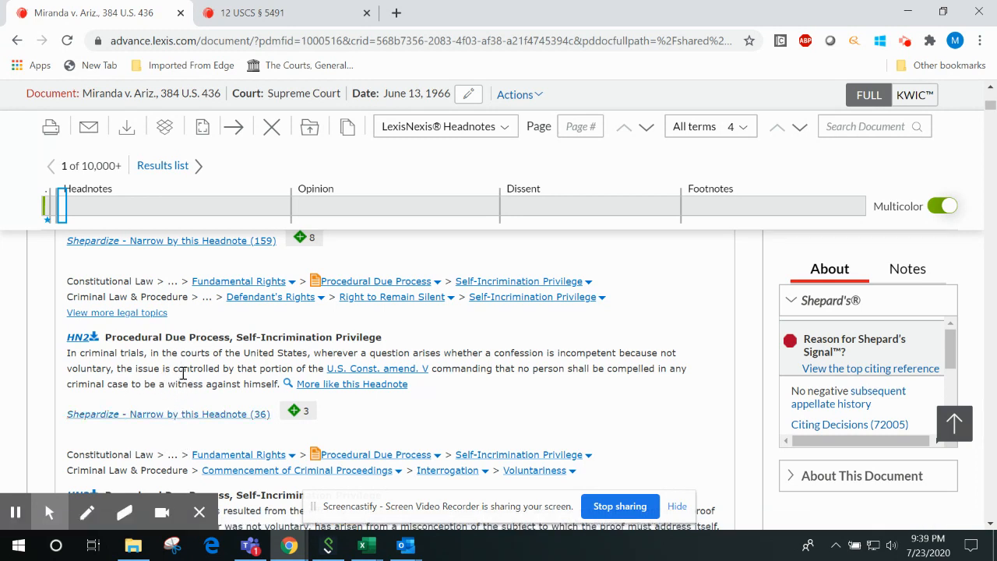
Shepardize narrowed by headnote HN2, listing 36 citing decisions led by Missouri v. Seibert
click(168, 415)
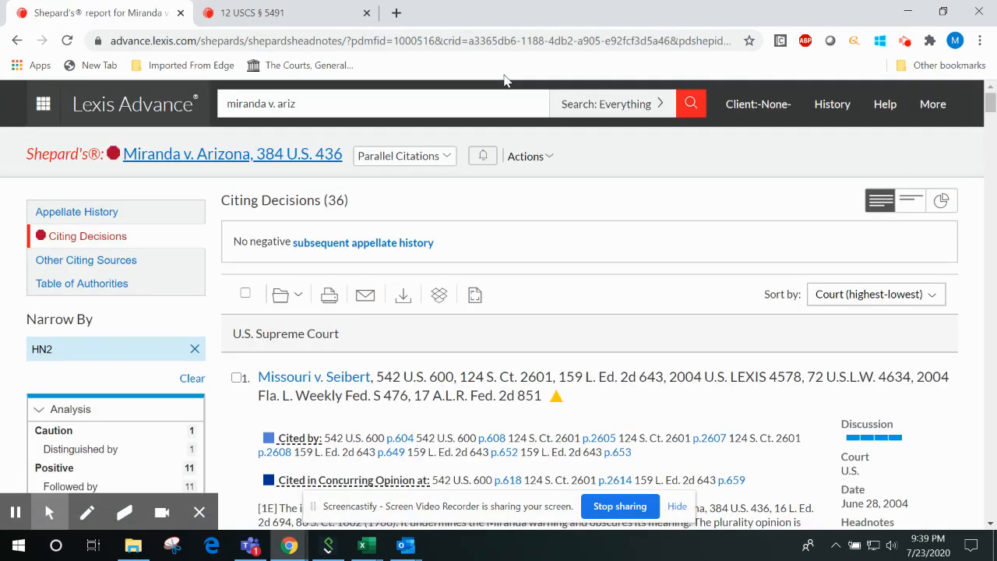
mouse_move(455, 221)
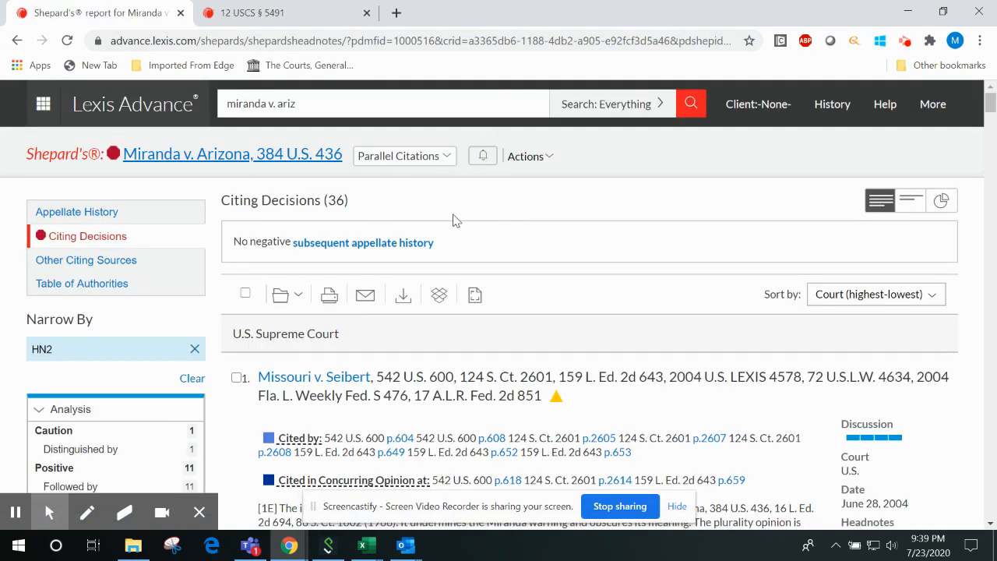
mouse_move(333, 196)
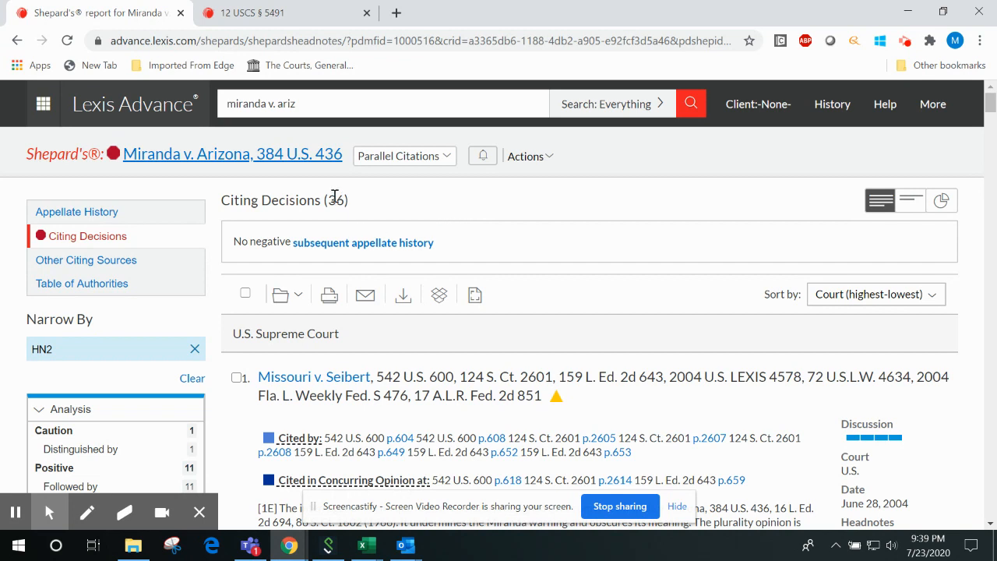
Review the 36 HN2 citing decisions, then close the Miranda Shepard's report tab
click(333, 195)
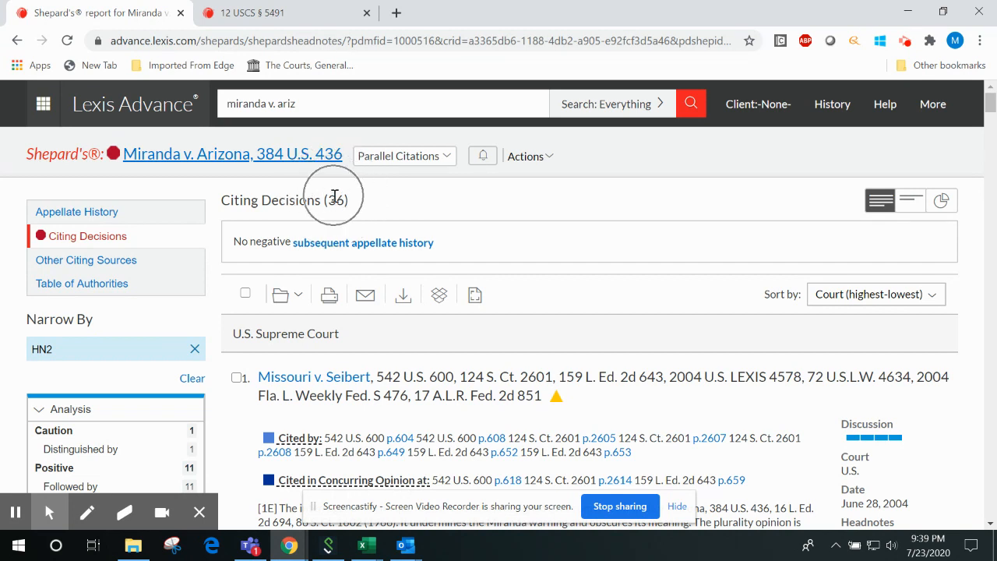
mouse_move(502, 237)
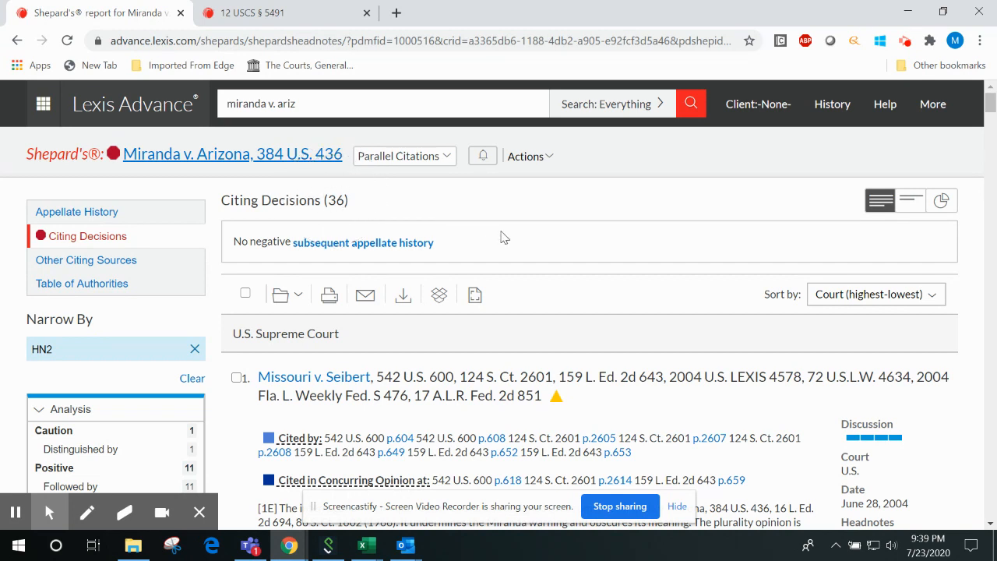
mouse_move(448, 182)
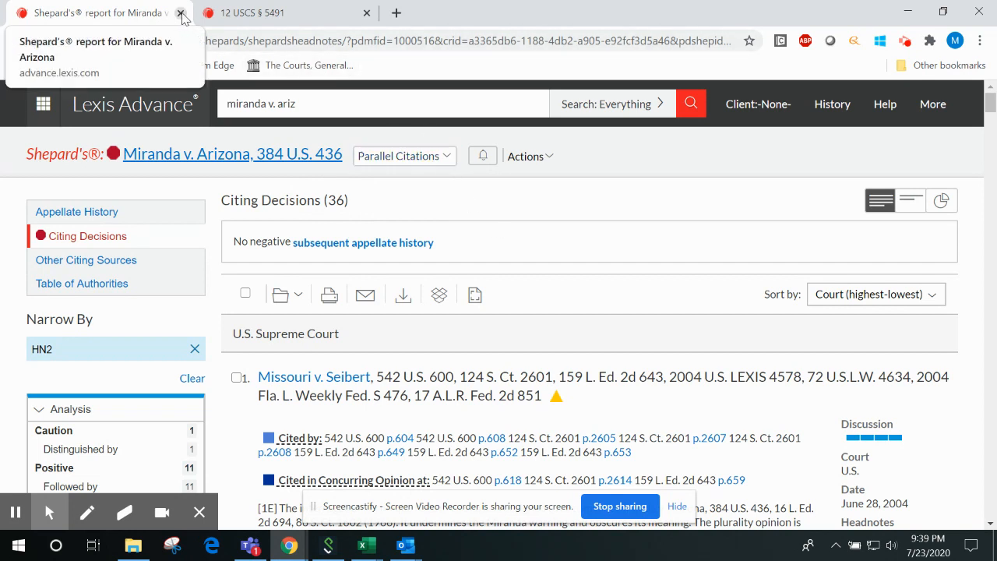
click(181, 13)
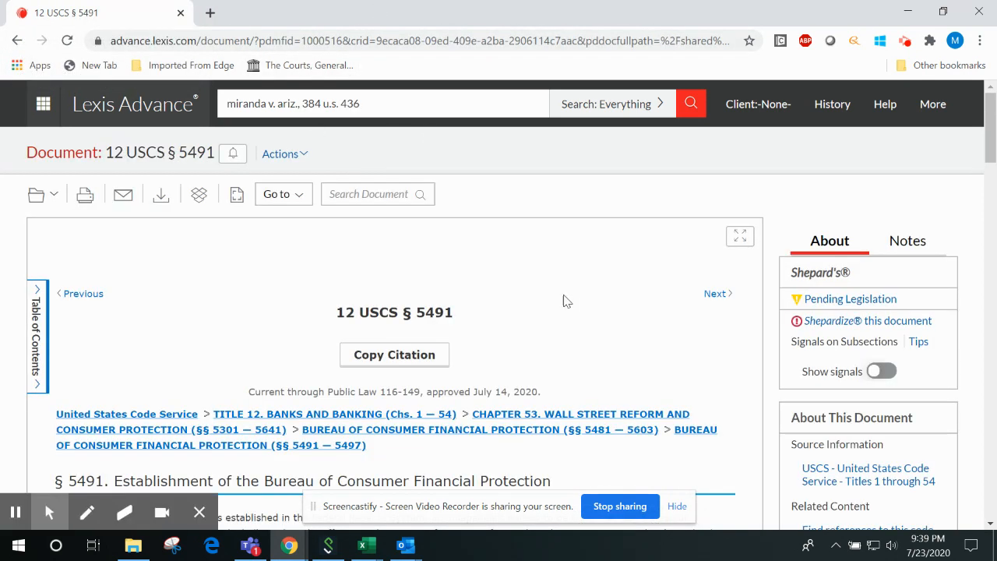
mouse_move(562, 327)
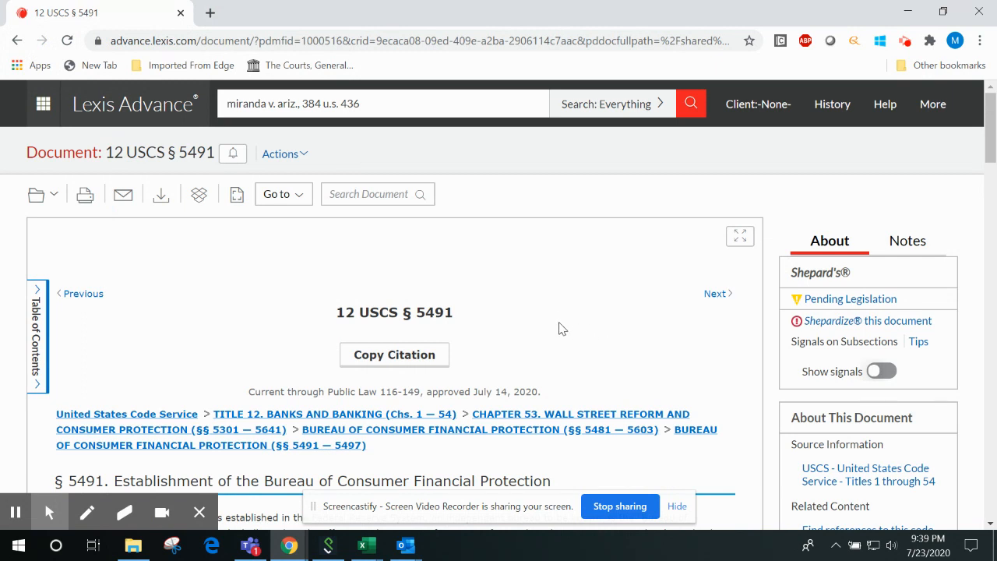
mouse_move(512, 321)
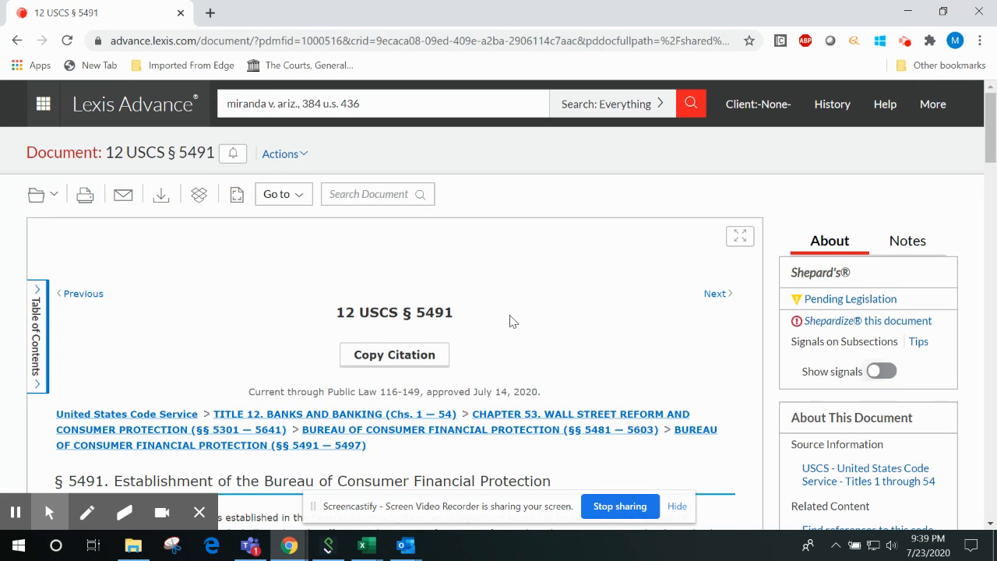
mouse_move(486, 341)
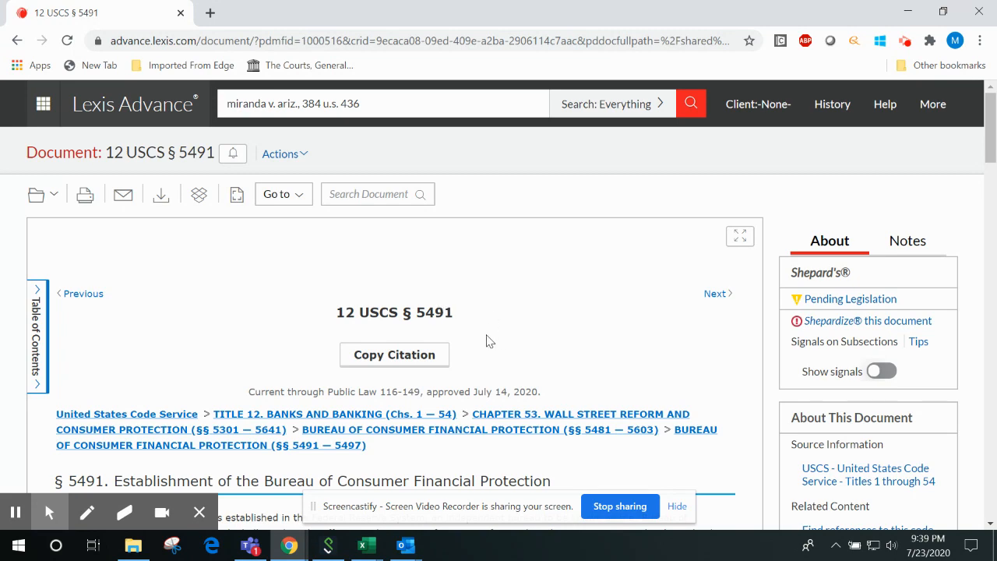
scroll(down, 3)
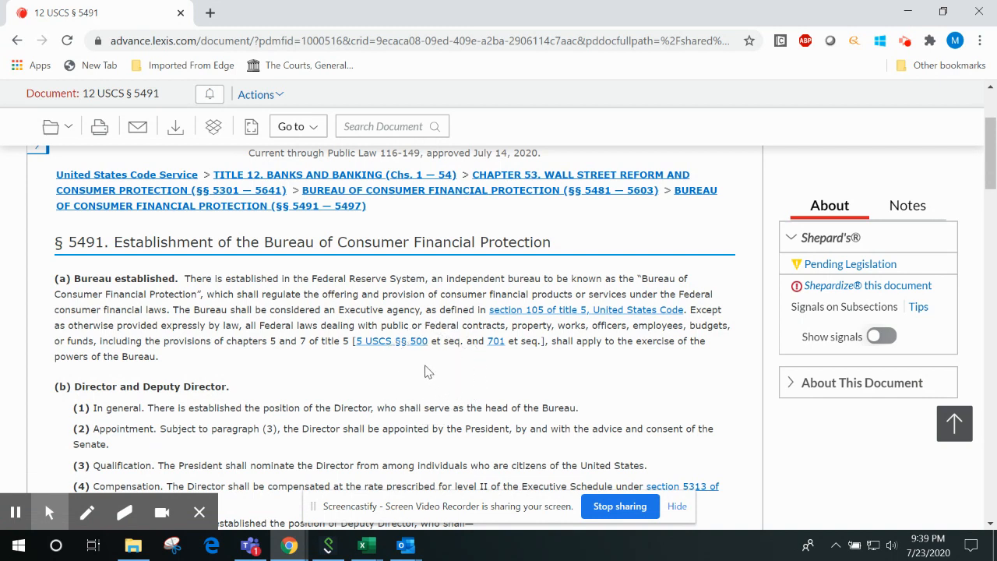
mouse_move(425, 377)
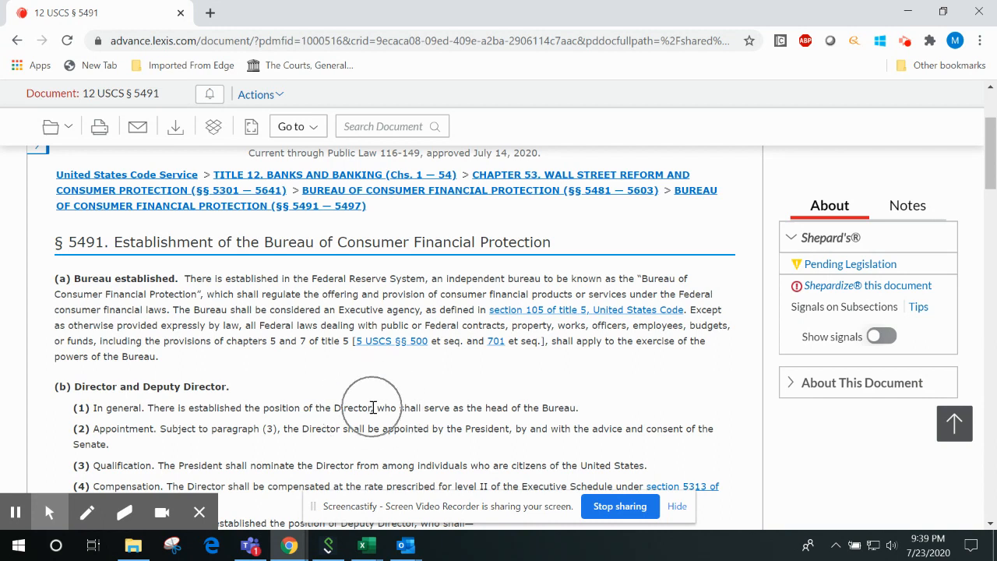
mouse_move(363, 405)
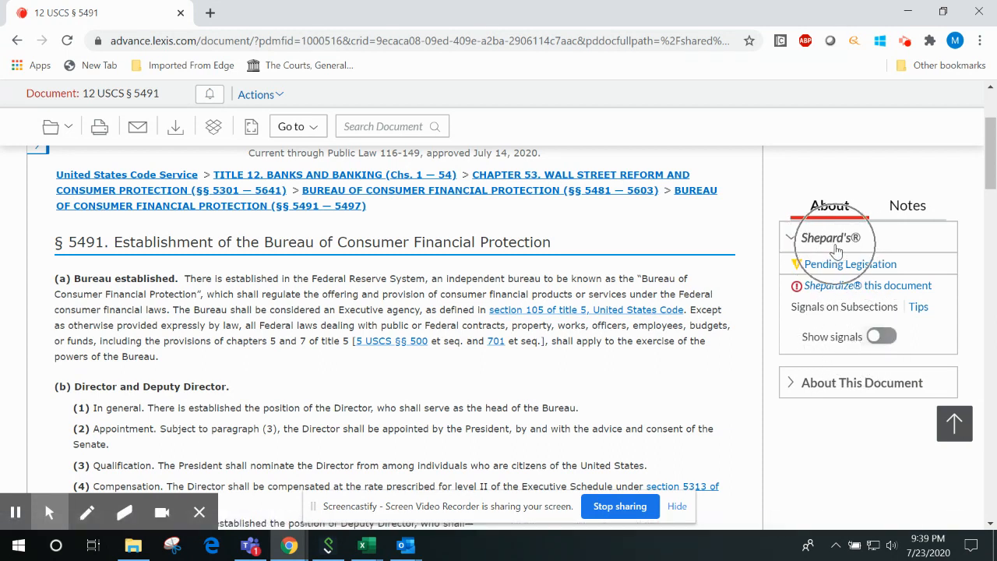
click(881, 337)
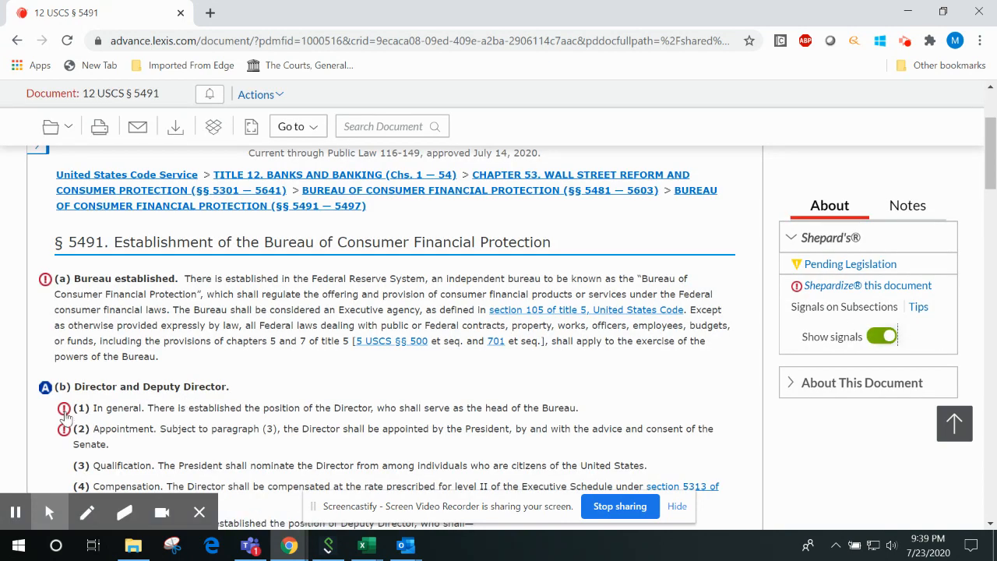
mouse_move(95, 402)
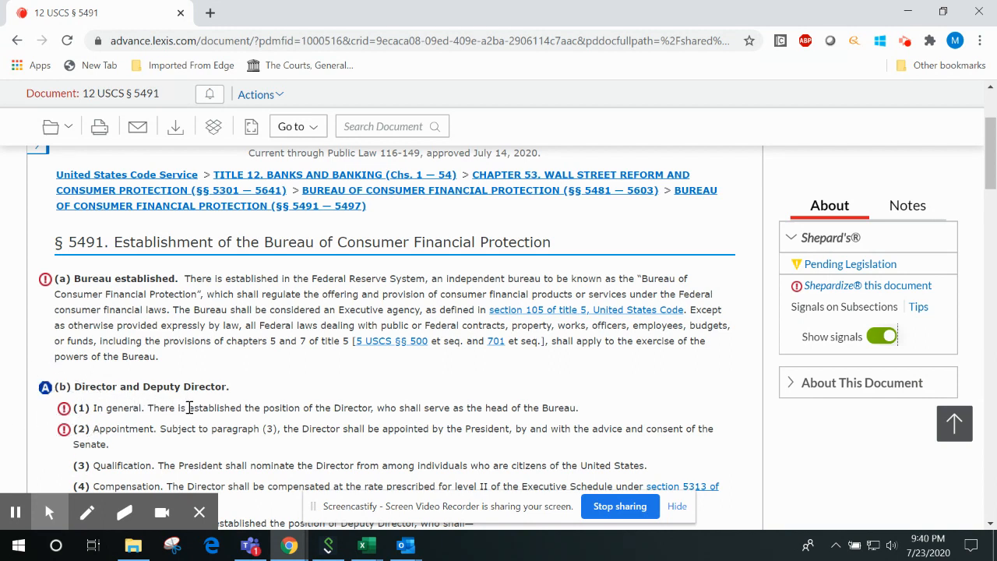
mouse_move(185, 408)
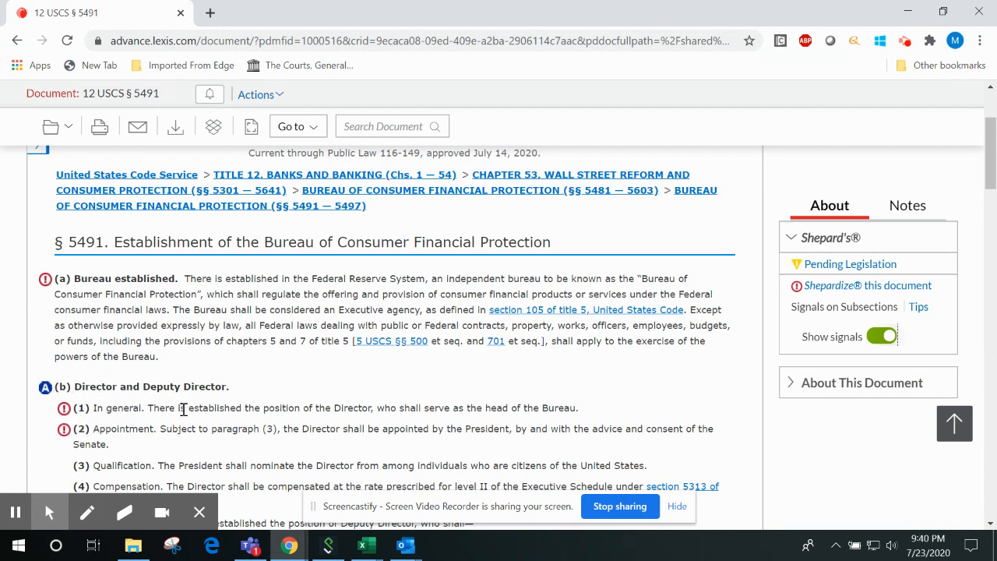
Request the Shepard's report from the red signal beside subsection (b)(2) Appointment of 12 USCS § 5491
scroll(down, 3)
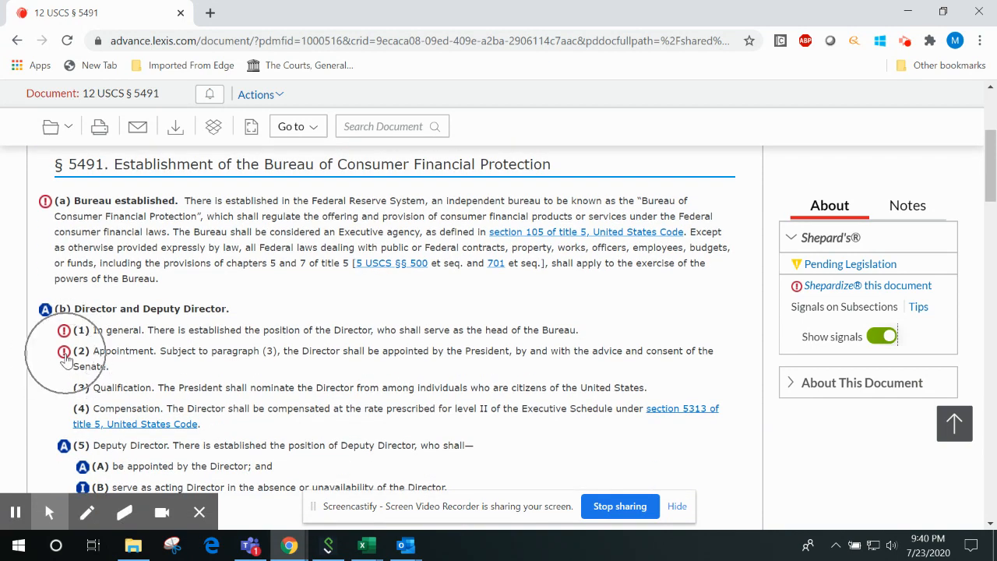
mouse_move(65, 359)
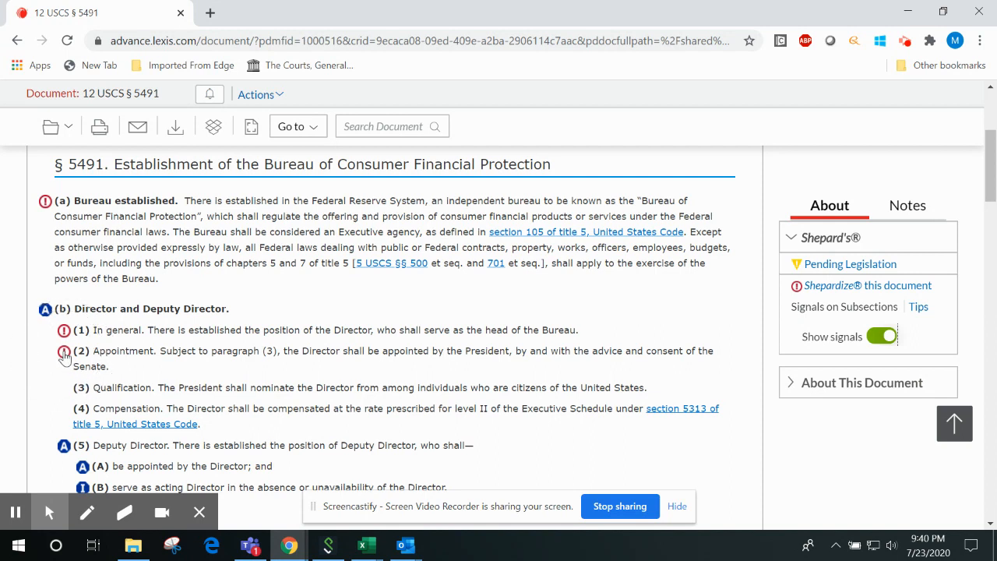
click(62, 352)
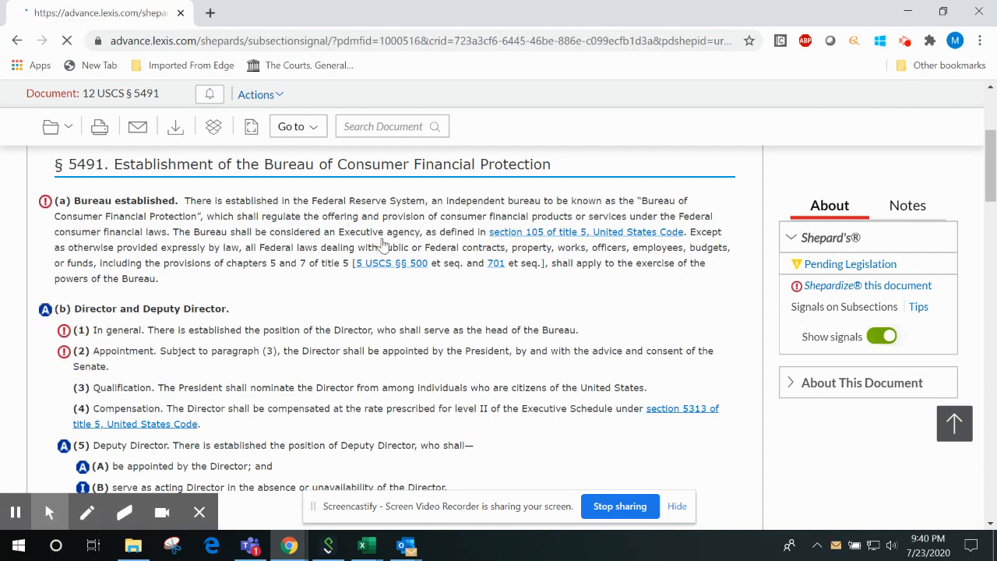
View the 12 U.S.C. sec. 5491(b)(2) report listing one citing decision, Seila Law LLC v. Consumer Fin. Prot. Bureau
click(866, 285)
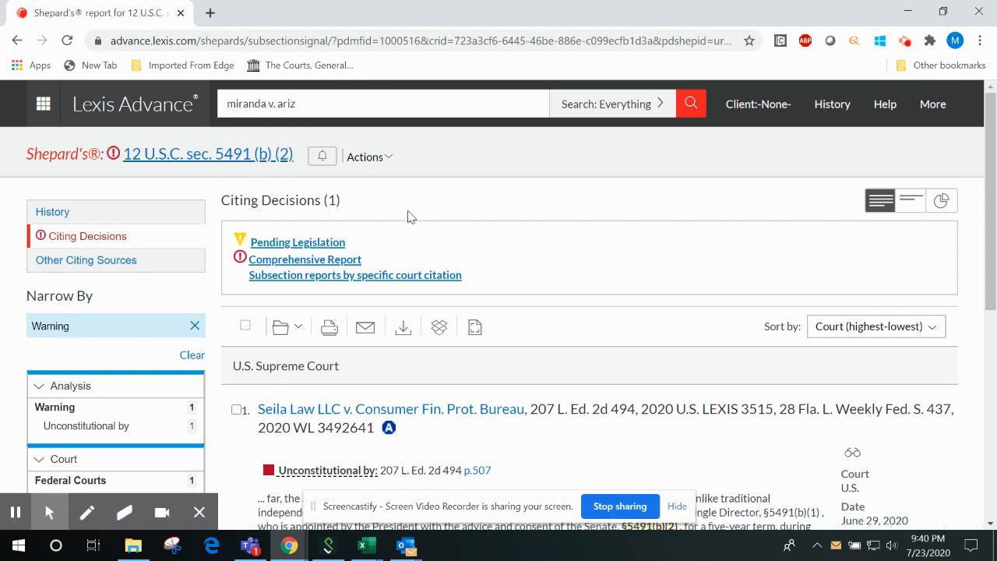
mouse_move(551, 215)
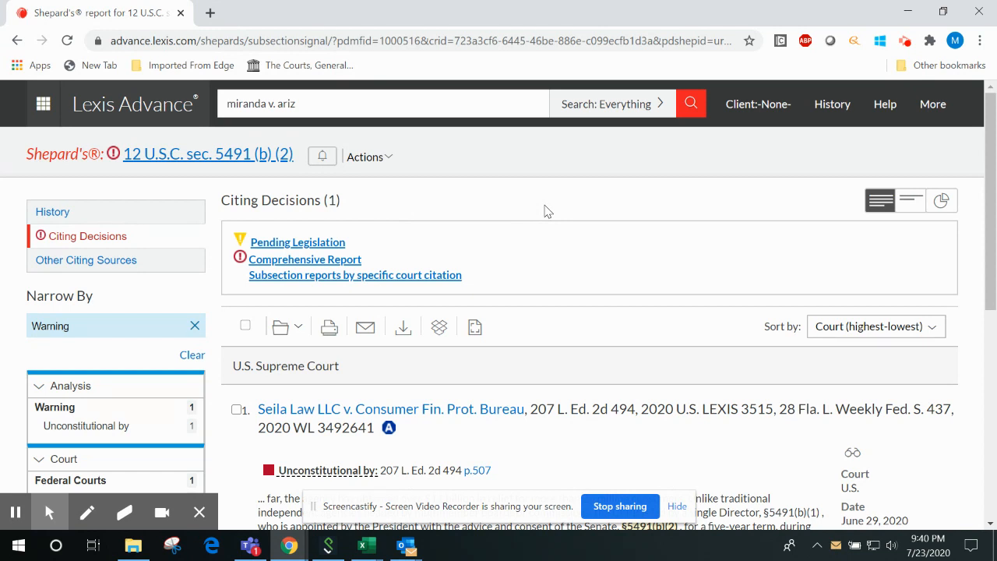
mouse_move(551, 224)
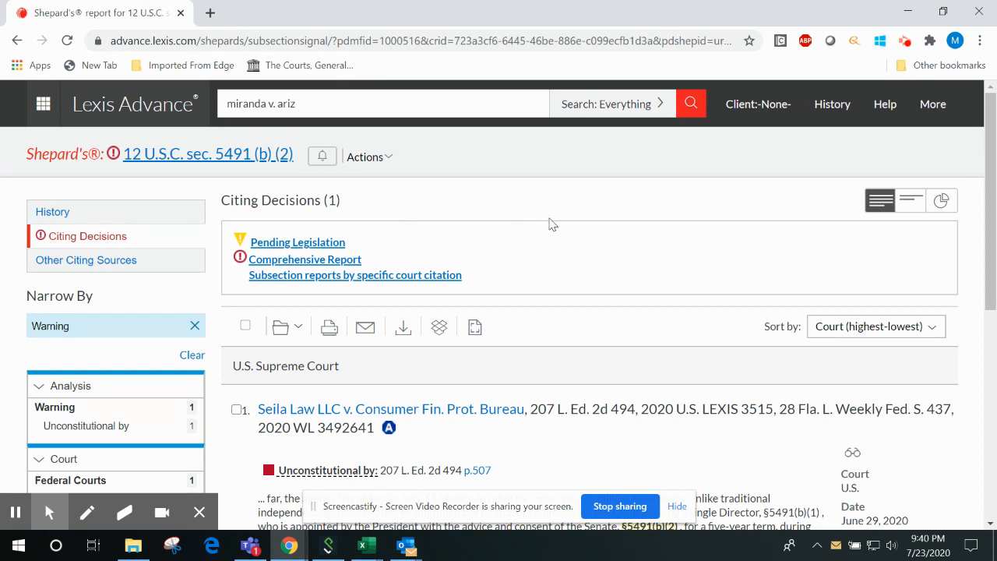
mouse_move(627, 242)
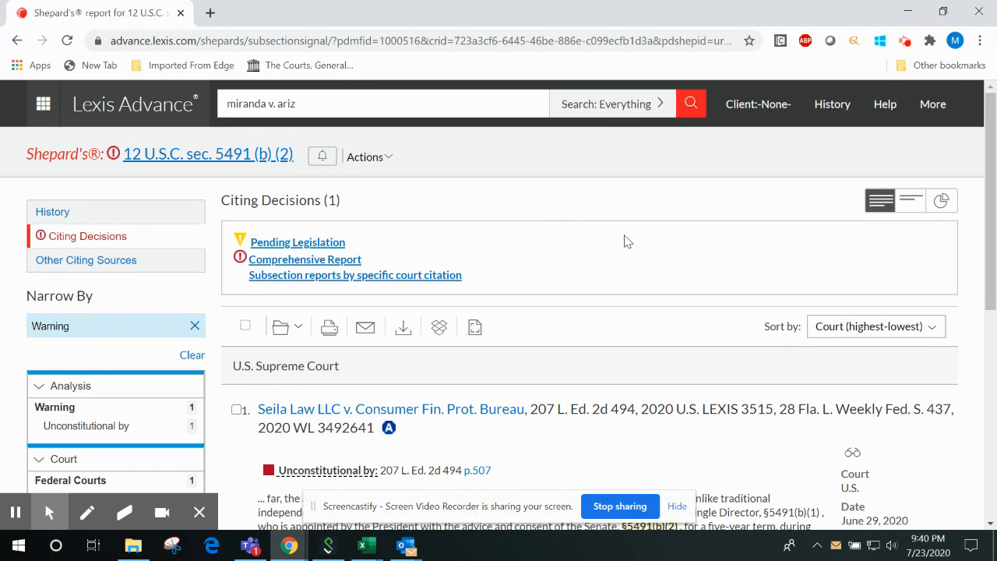
mouse_move(605, 233)
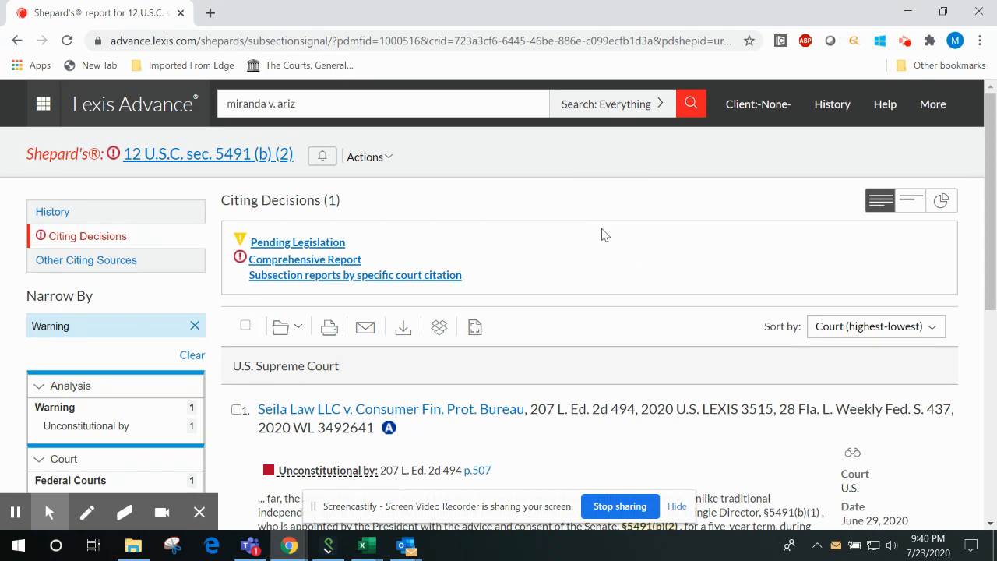